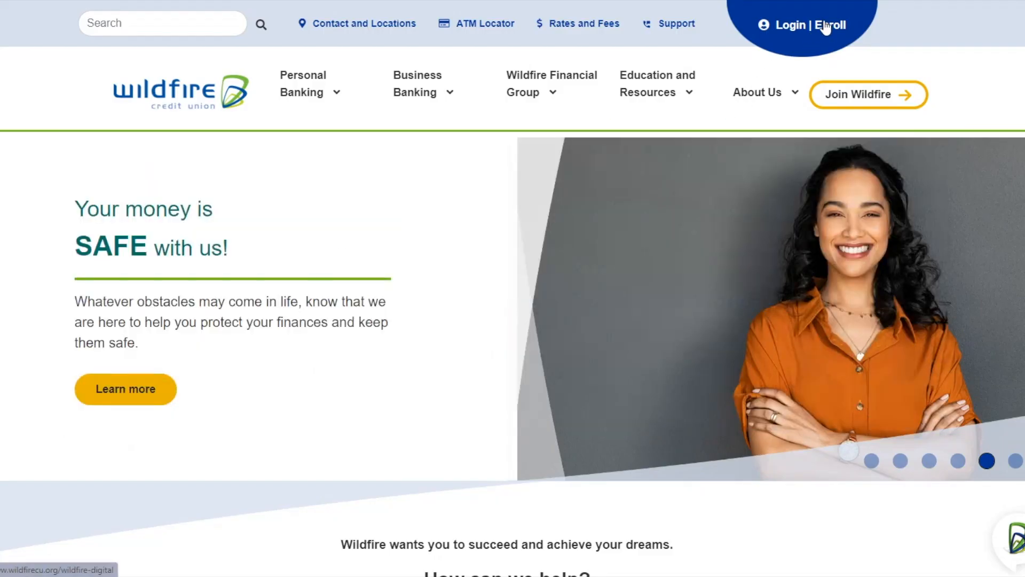
Open Login | Enroll from the header and start enrollment with Enroll Now.
left_click(830, 24)
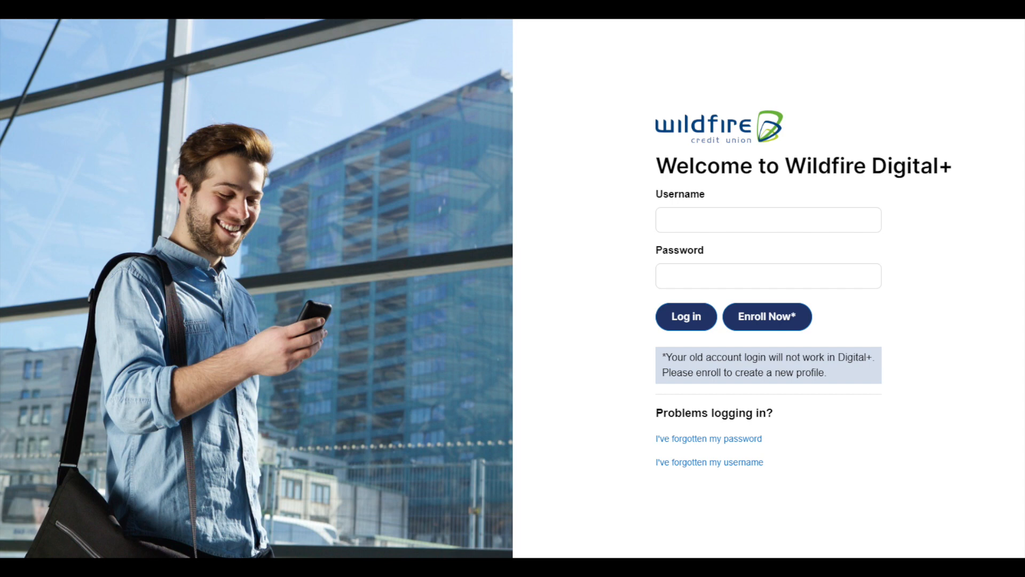
left_click(767, 316)
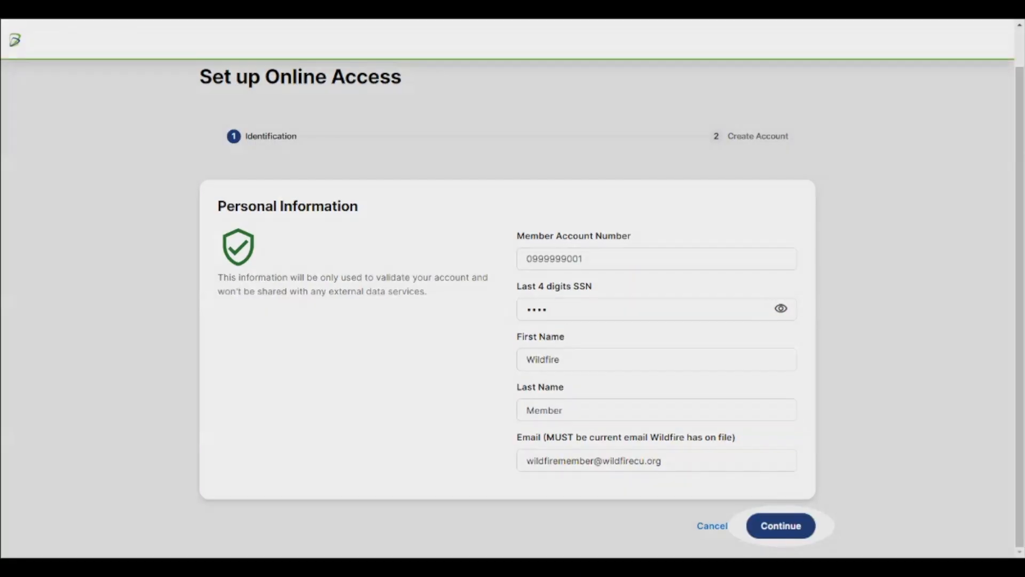
Submit the account number, SSN last 4, name and email to continue.
left_click(781, 526)
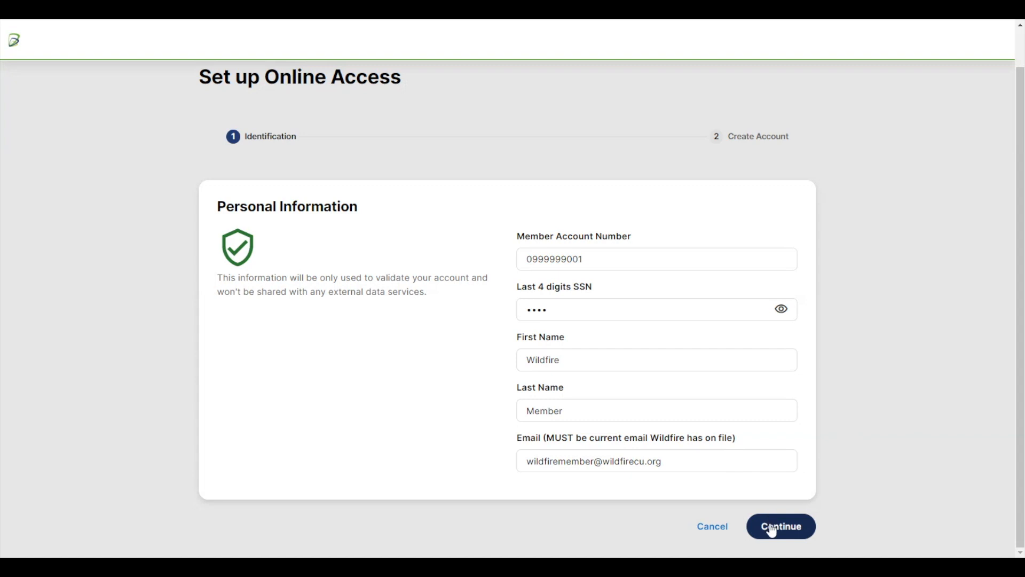
left_click(781, 526)
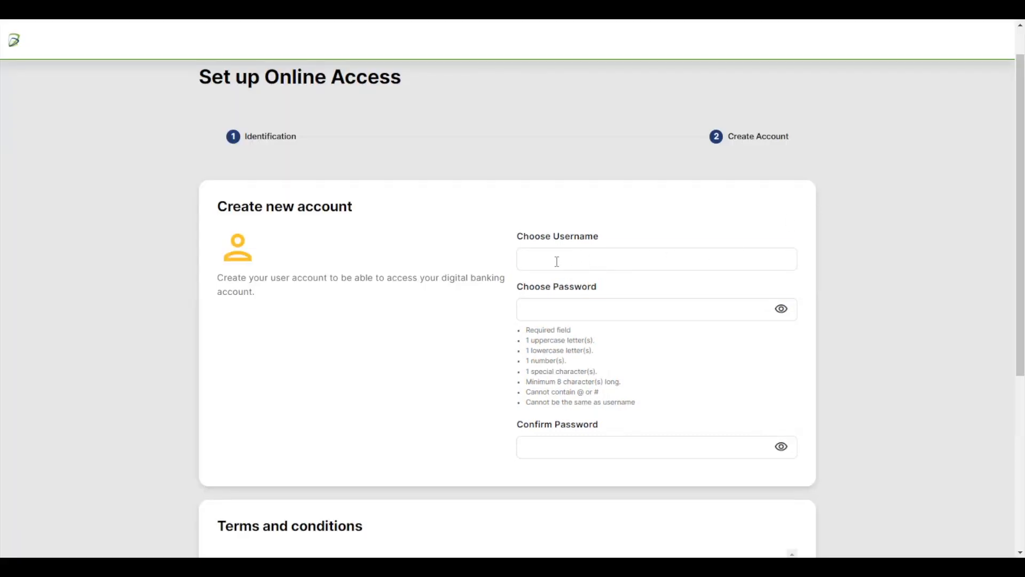
Enter username 'Wil…' and password, accept all terms, and create the account.
type("Wil")
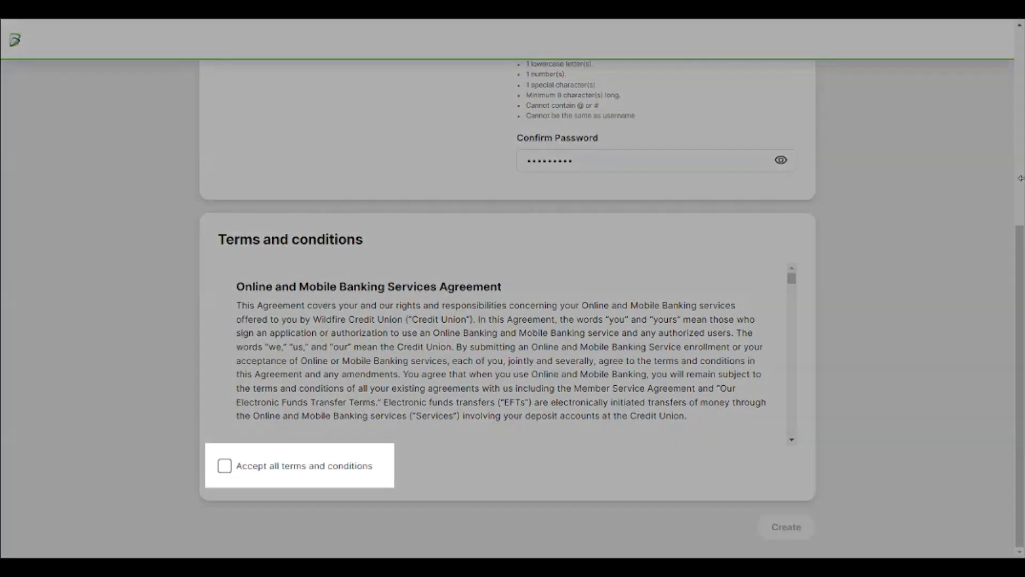
left_click(224, 466)
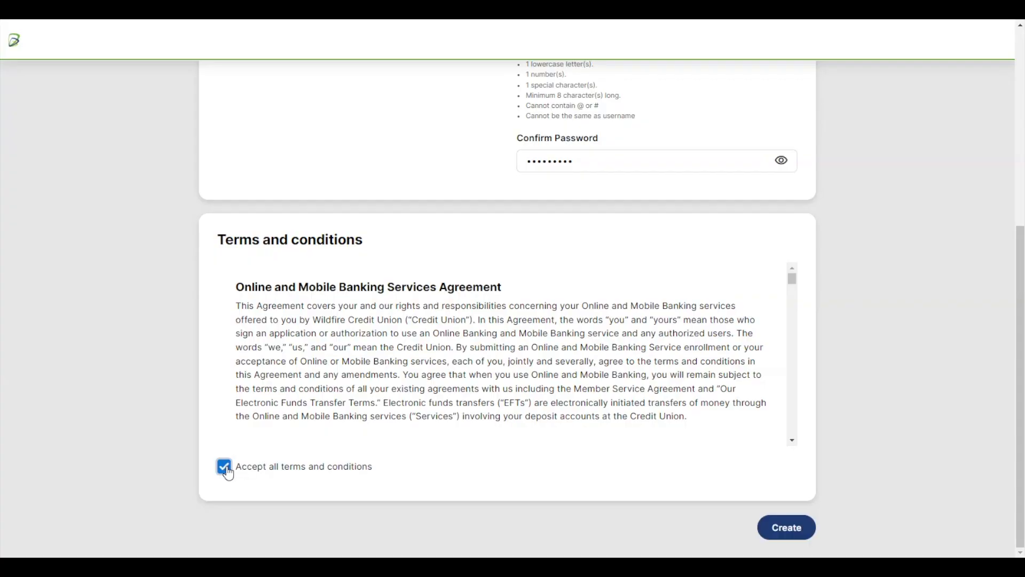
left_click(786, 527)
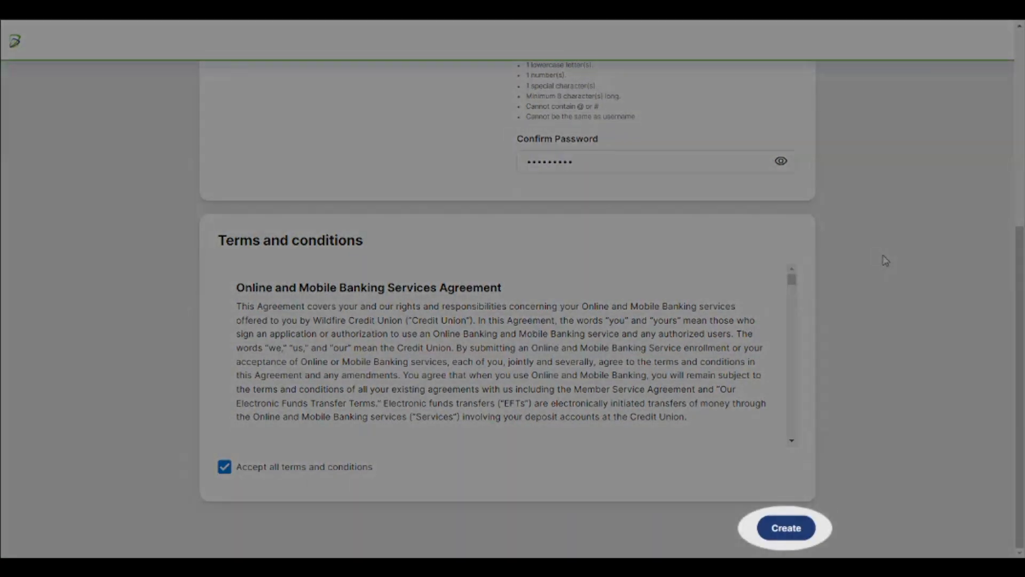
left_click(786, 528)
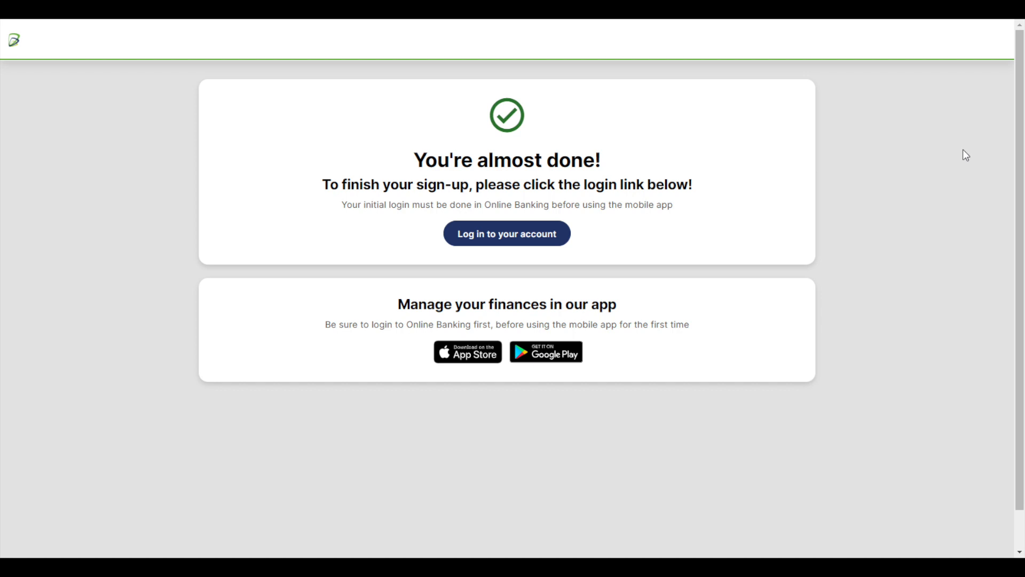
Follow 'Log in to your account' from the confirmation page.
left_click(507, 233)
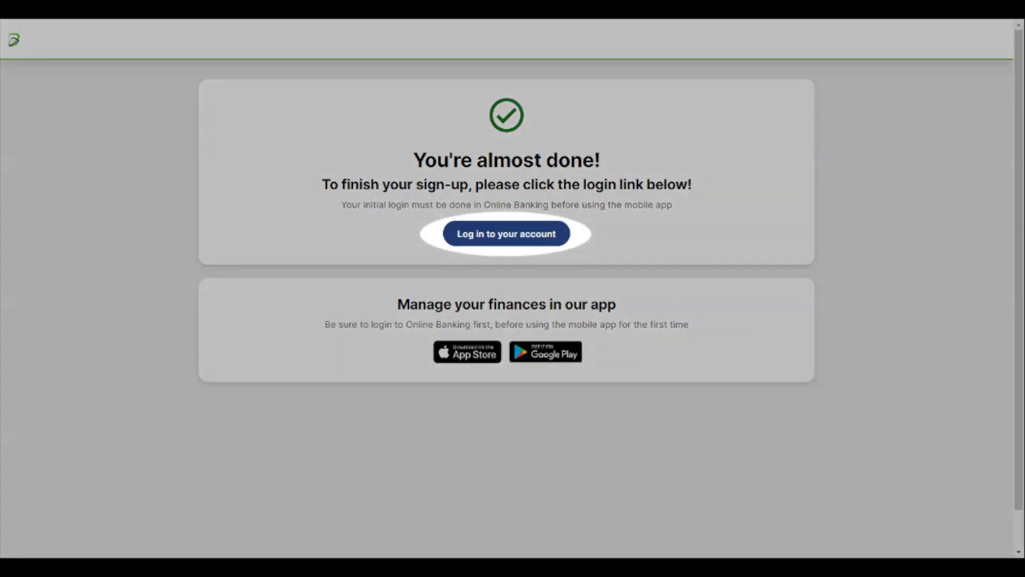
left_click(507, 234)
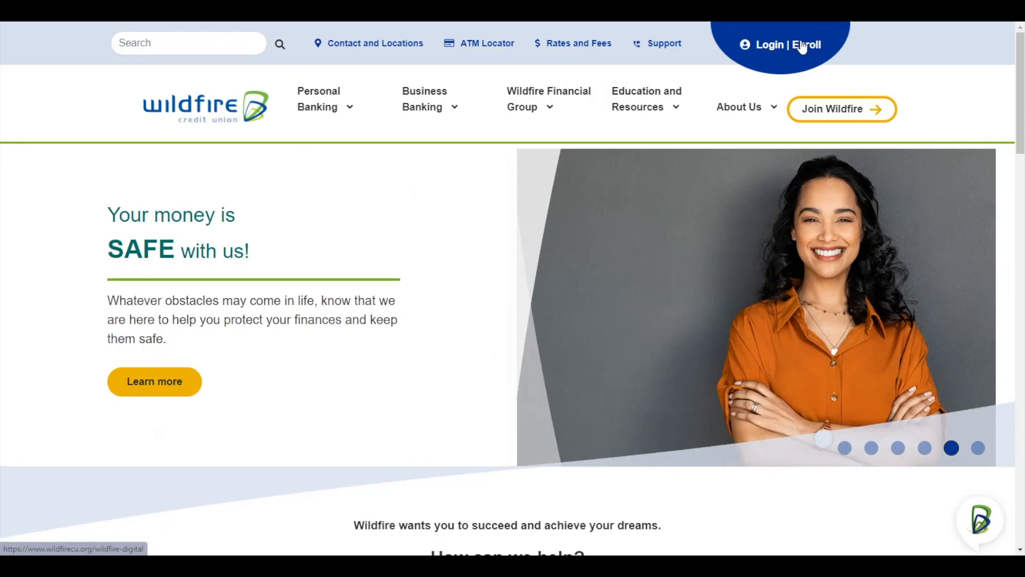
Return via Login | Enroll and click Create to reach 'You're almost done!'.
left_click(813, 45)
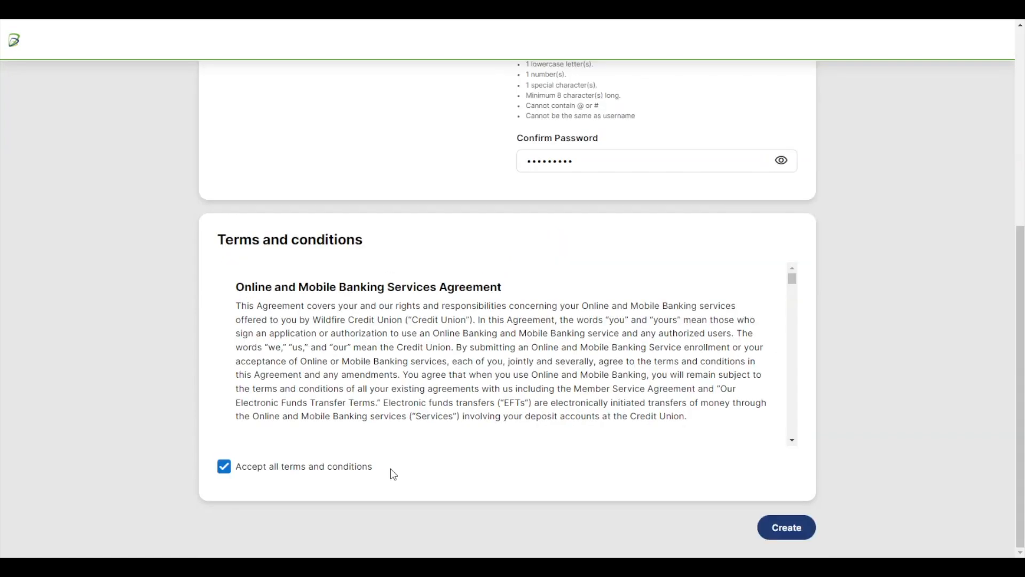
left_click(786, 527)
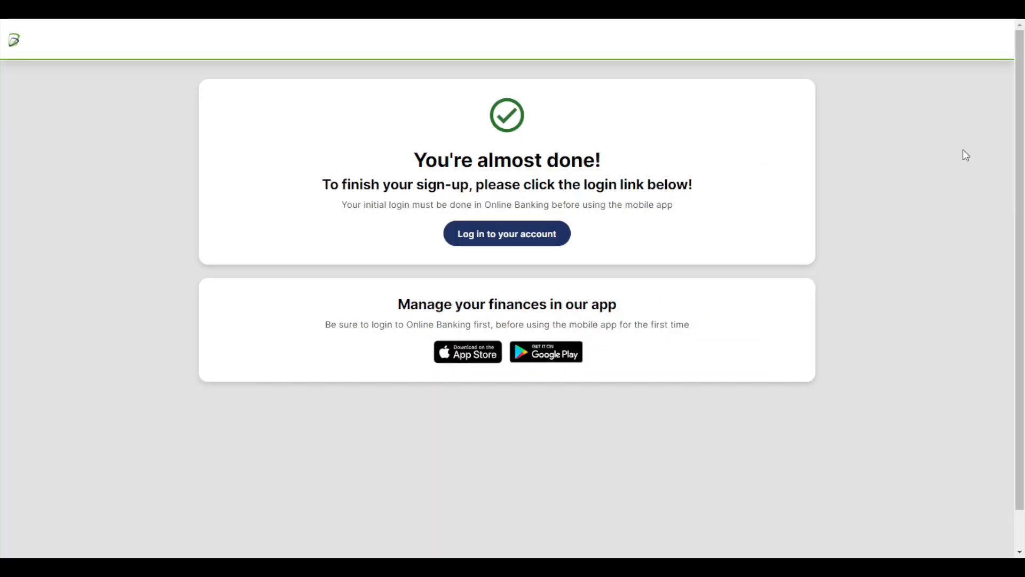